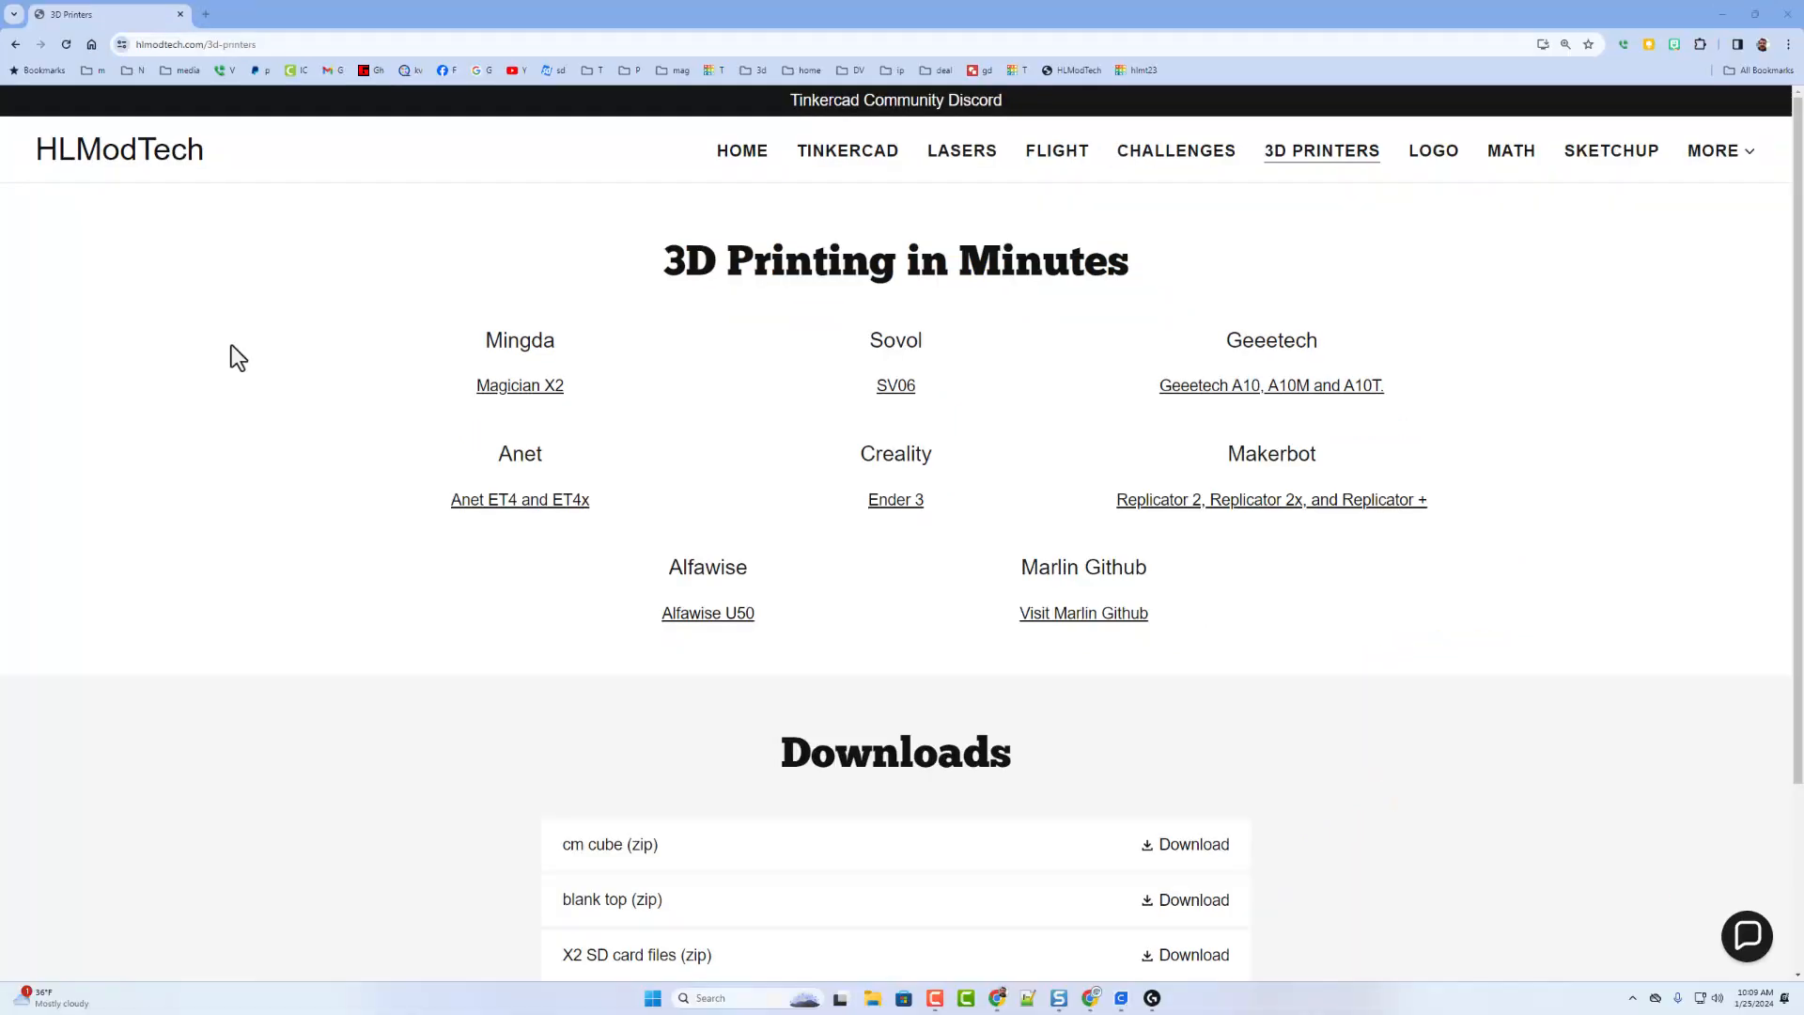
mouse_move(1013, 186)
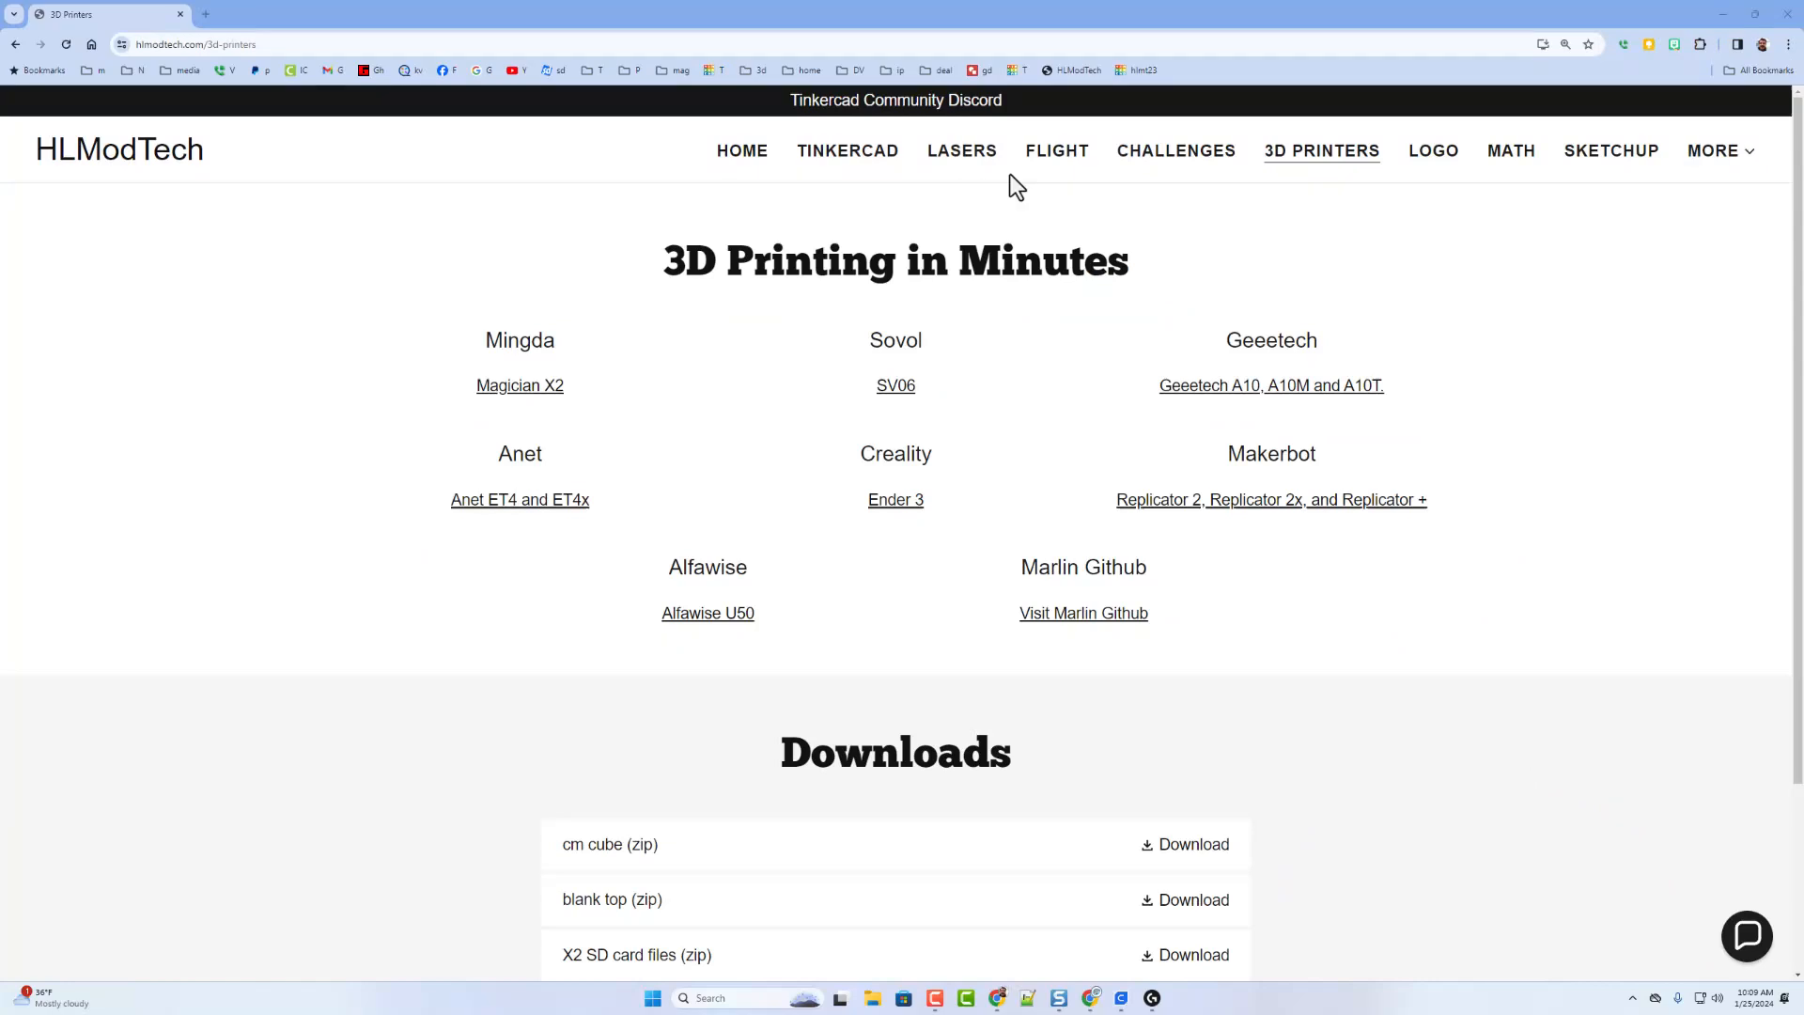
mouse_move(1345, 239)
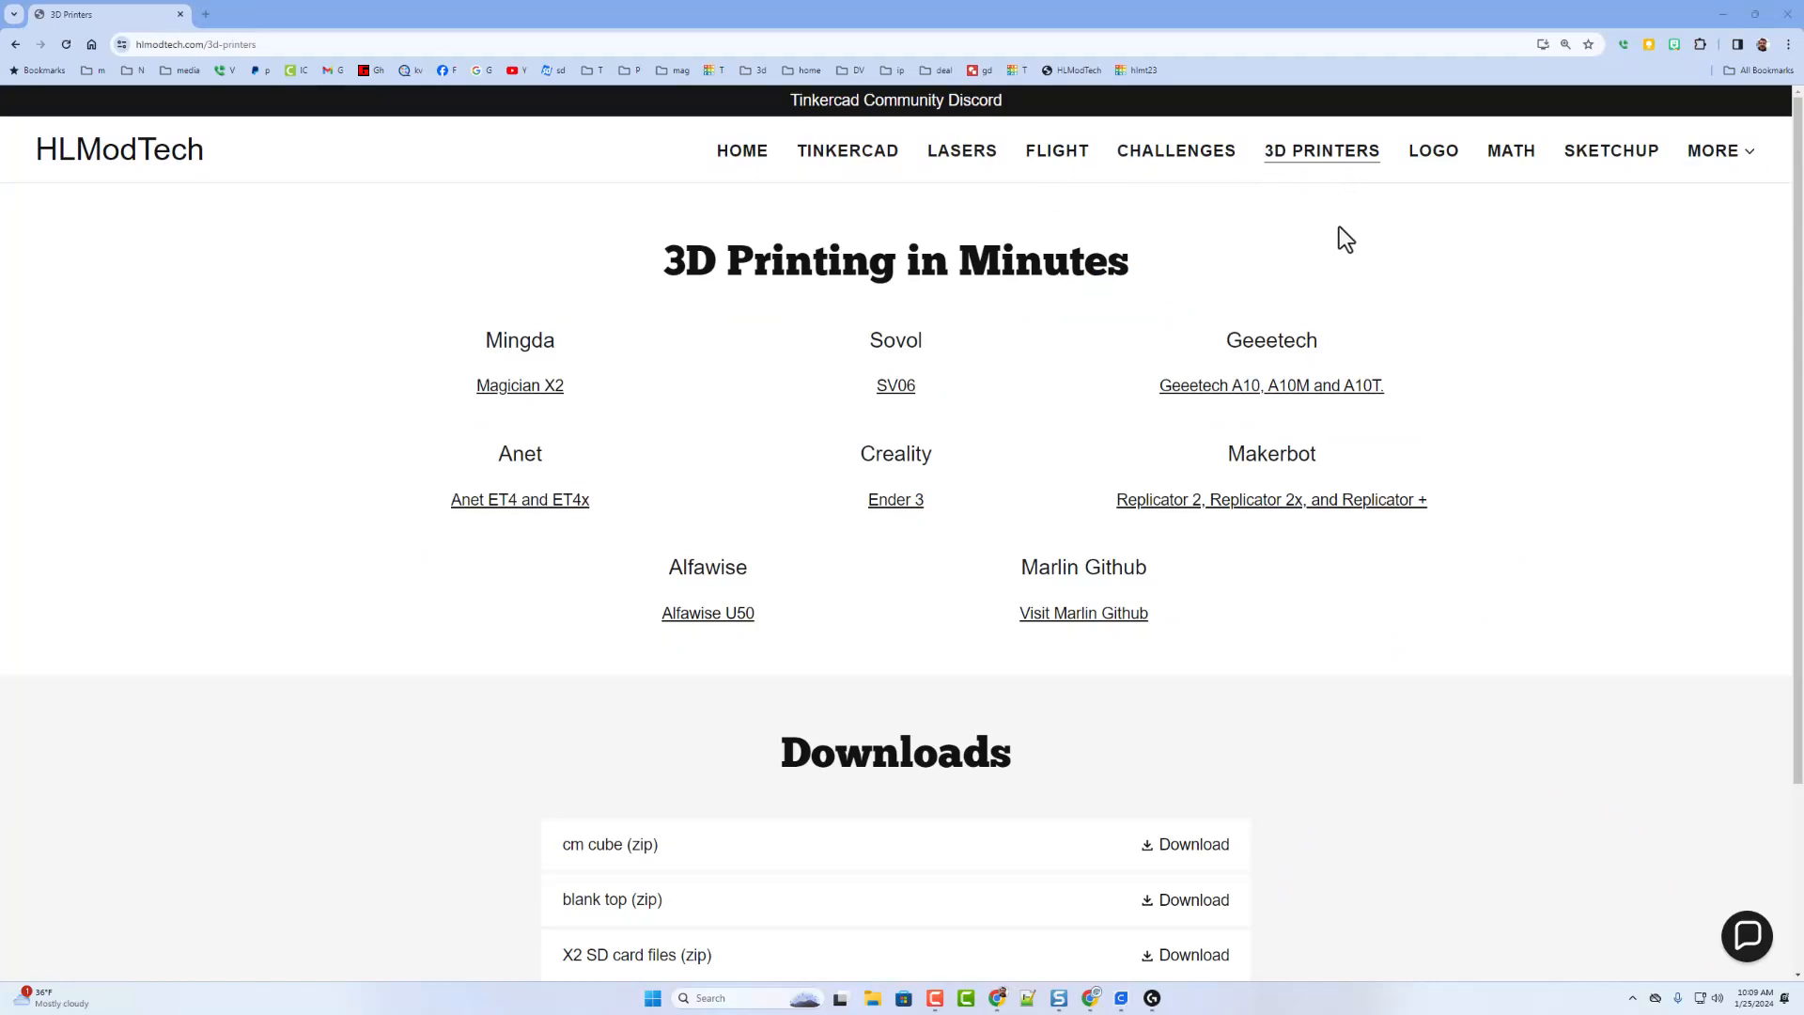
mouse_move(519, 385)
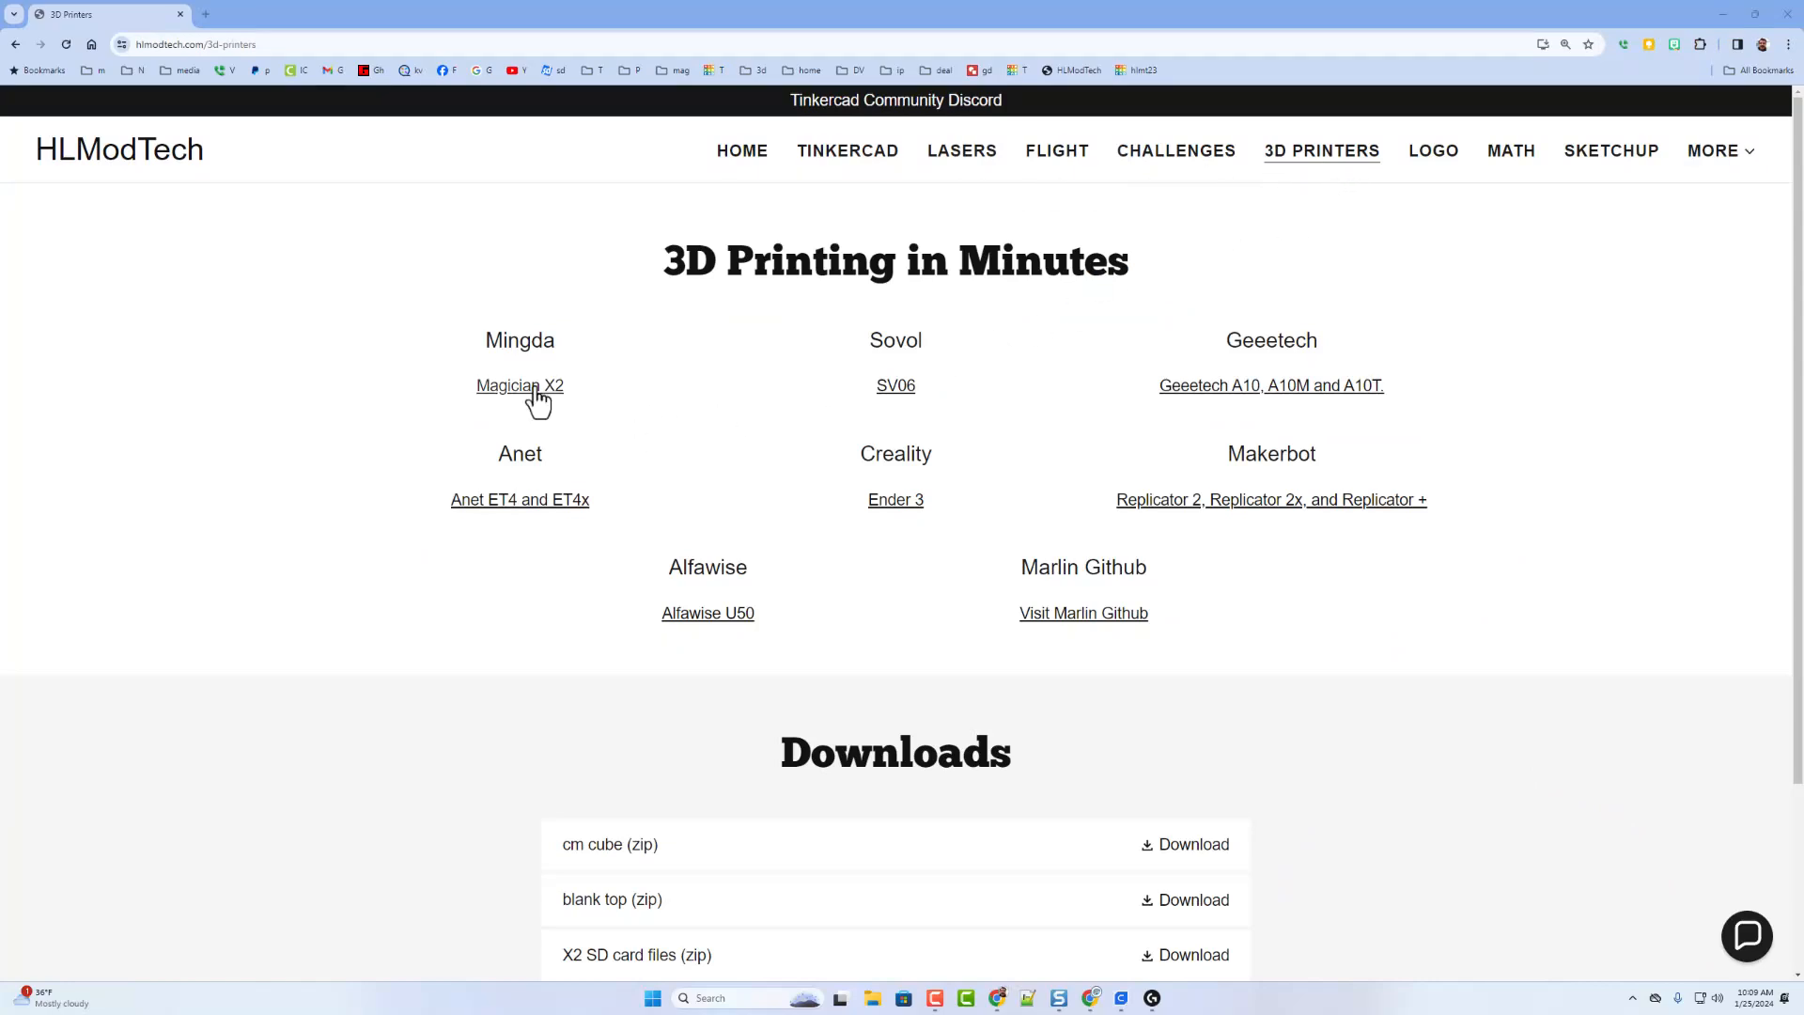
Follow the 'Magician X2' link under Mingda to its MINGDA store product page
left_click(519, 385)
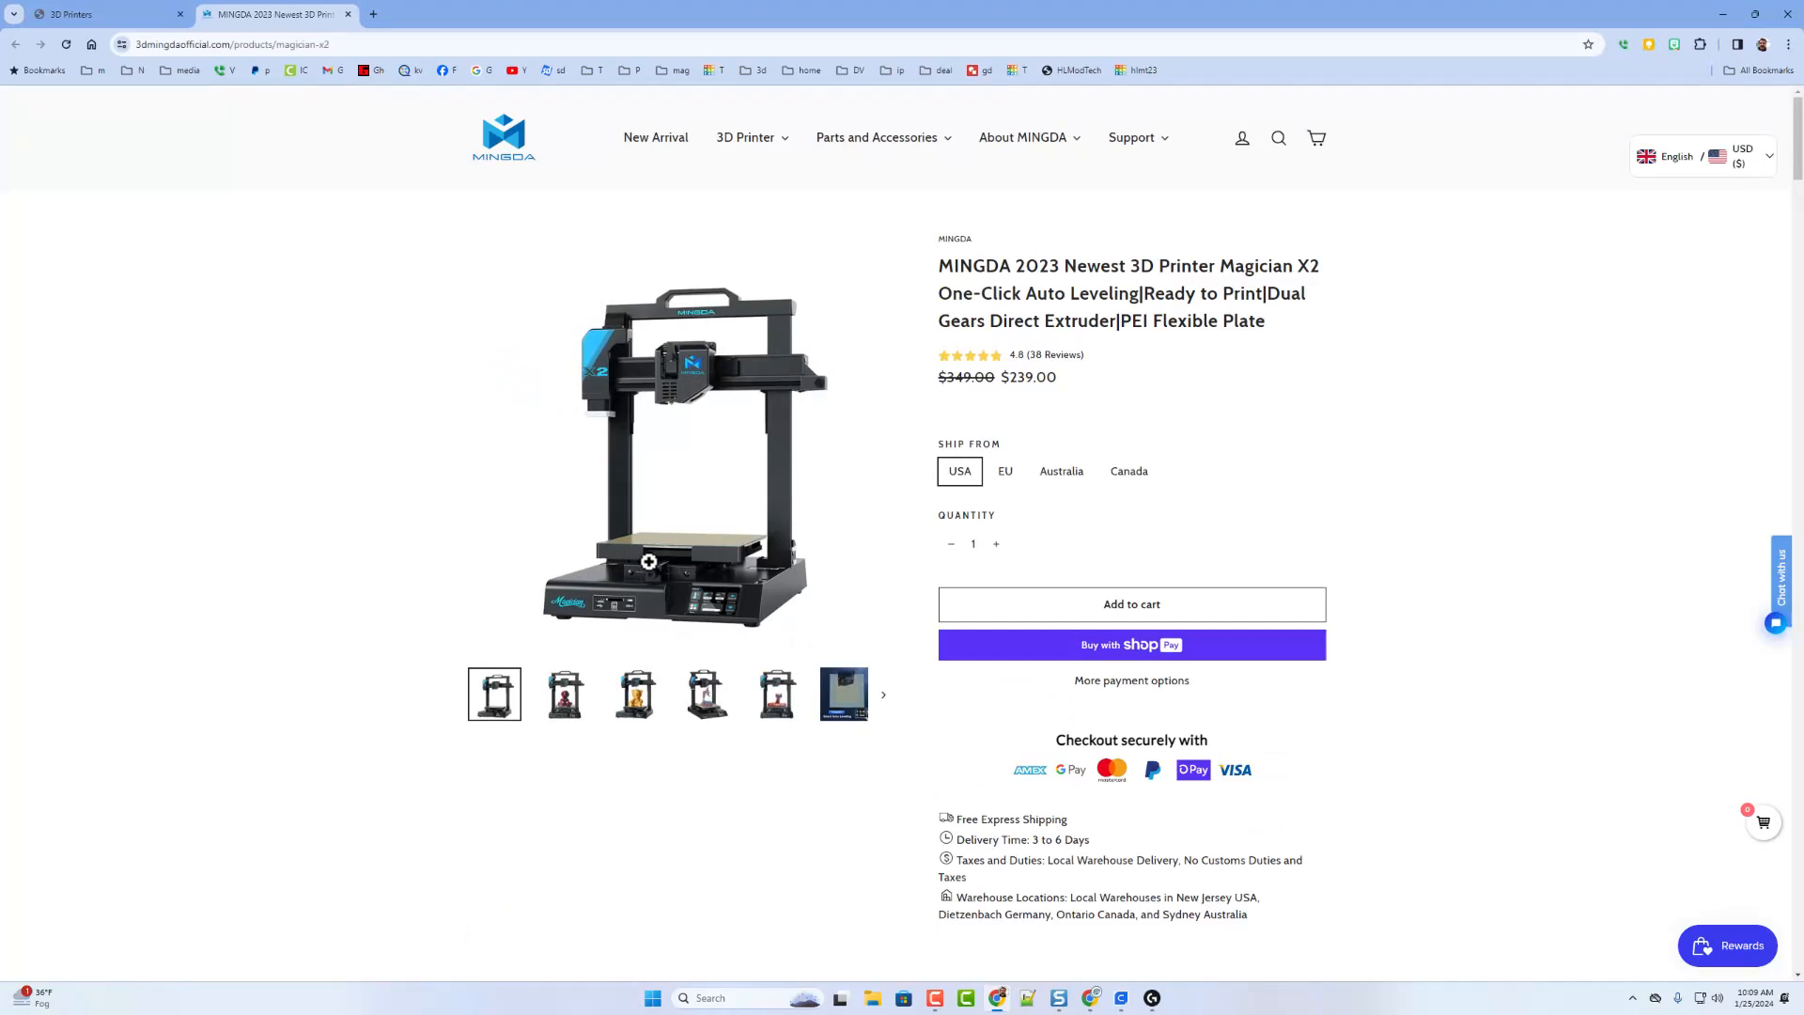
mouse_move(711, 524)
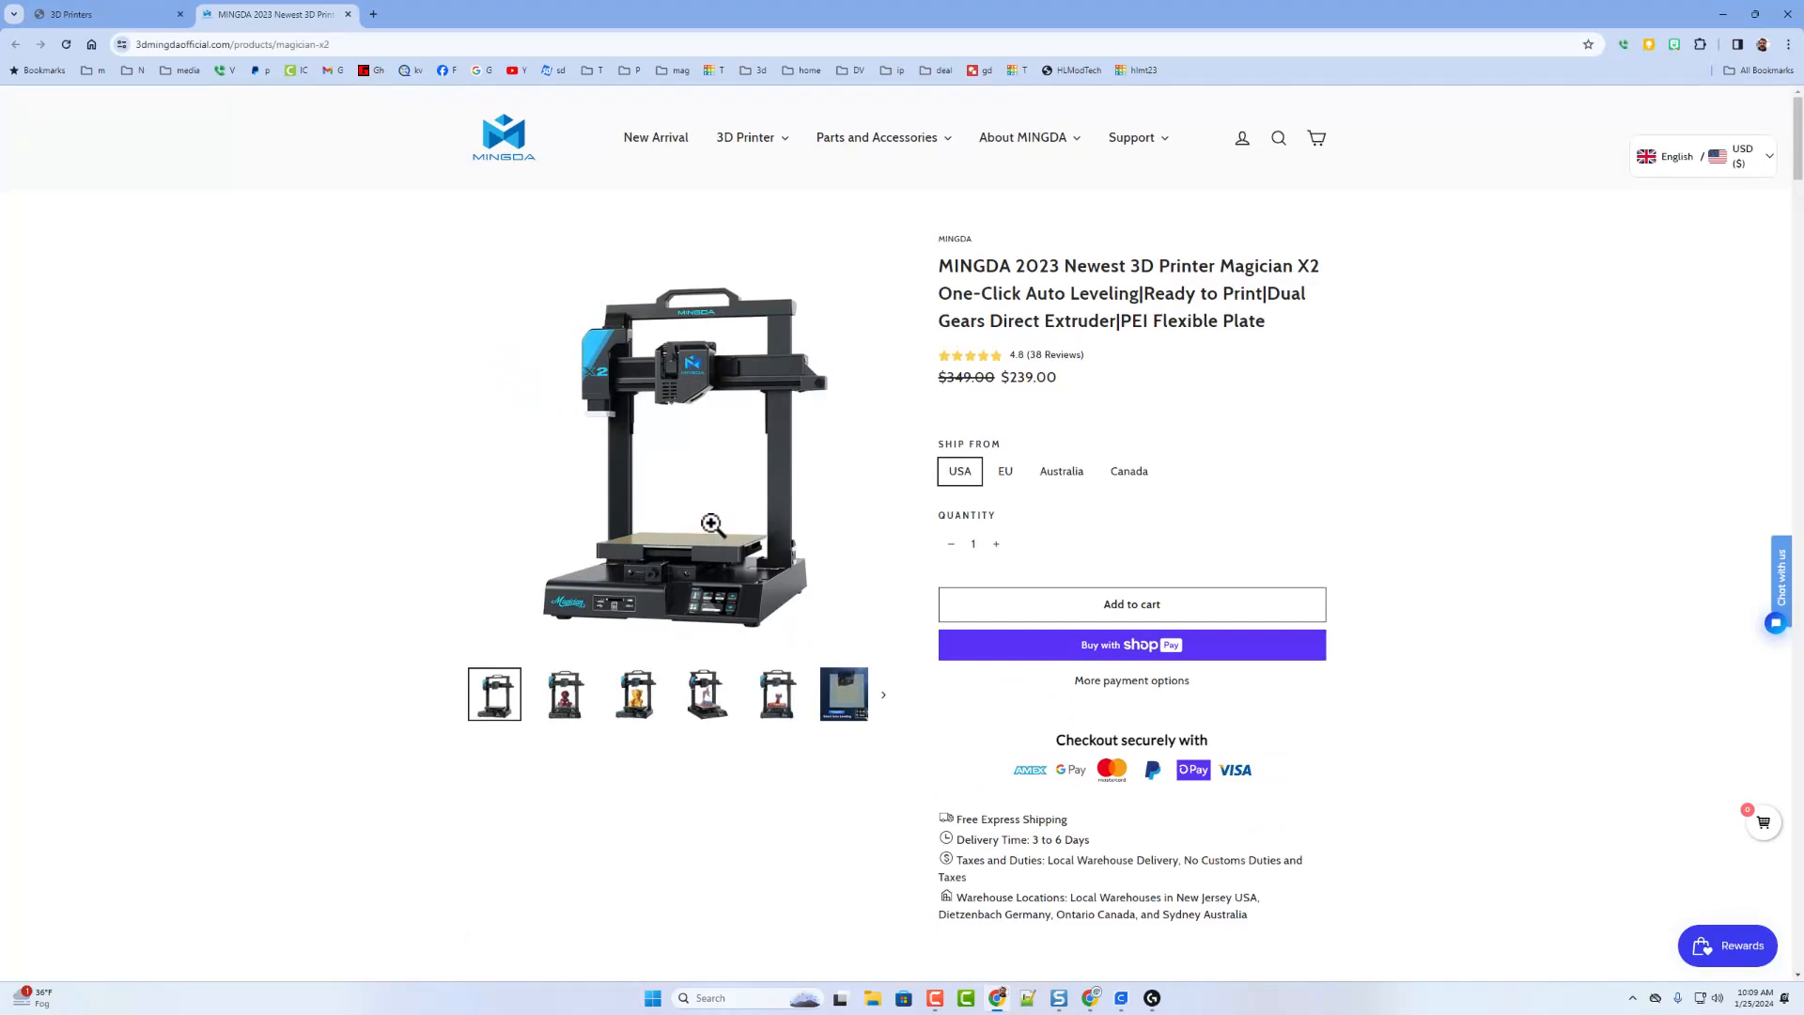
mouse_move(537, 528)
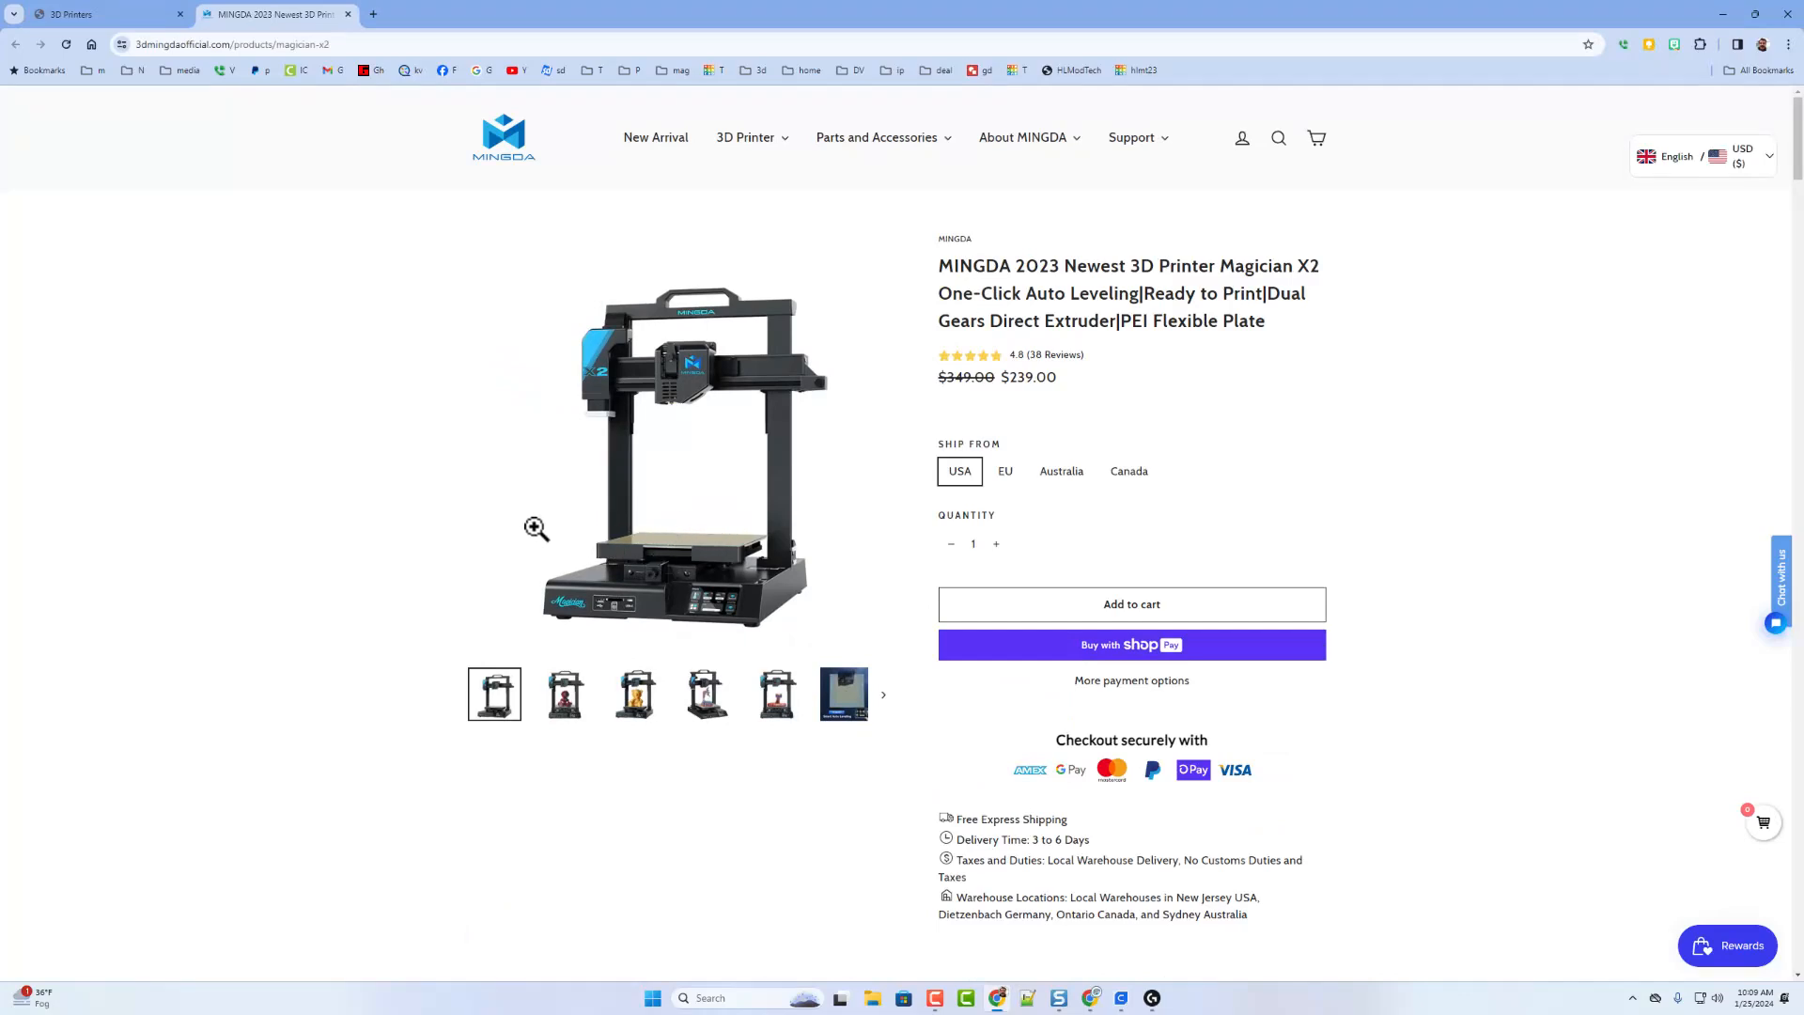
mouse_move(612, 540)
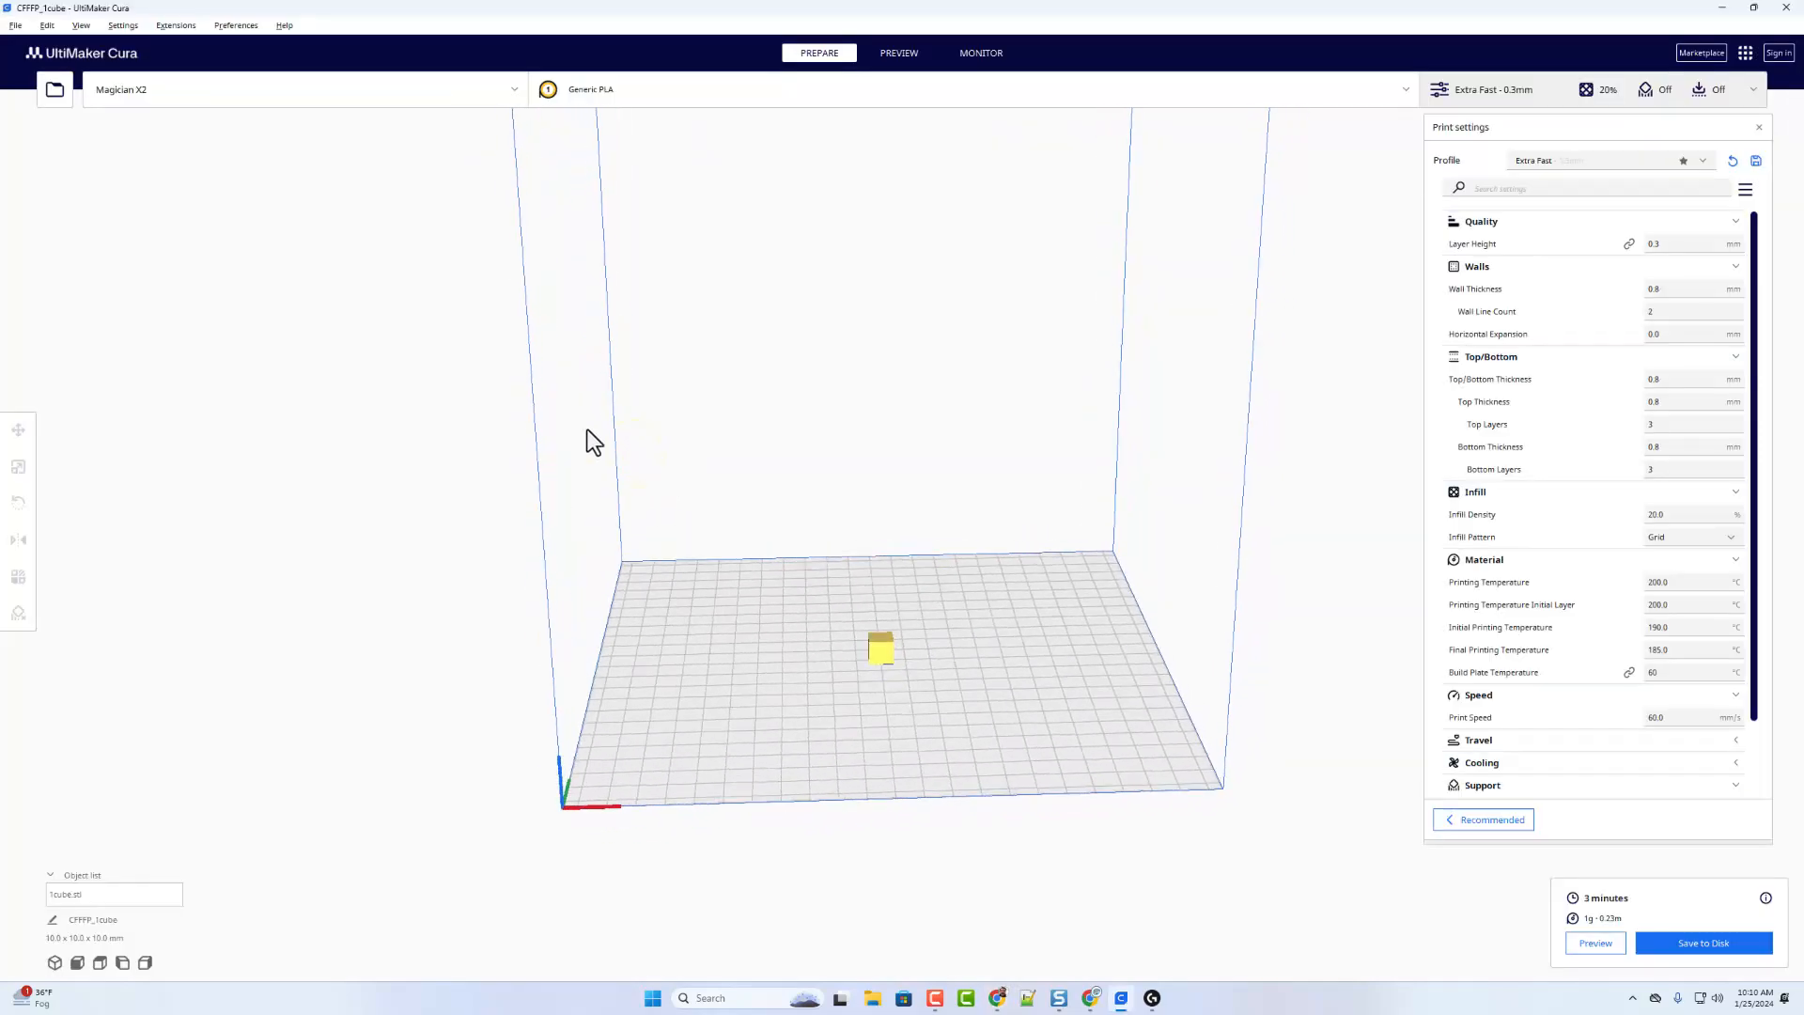
mouse_move(656, 511)
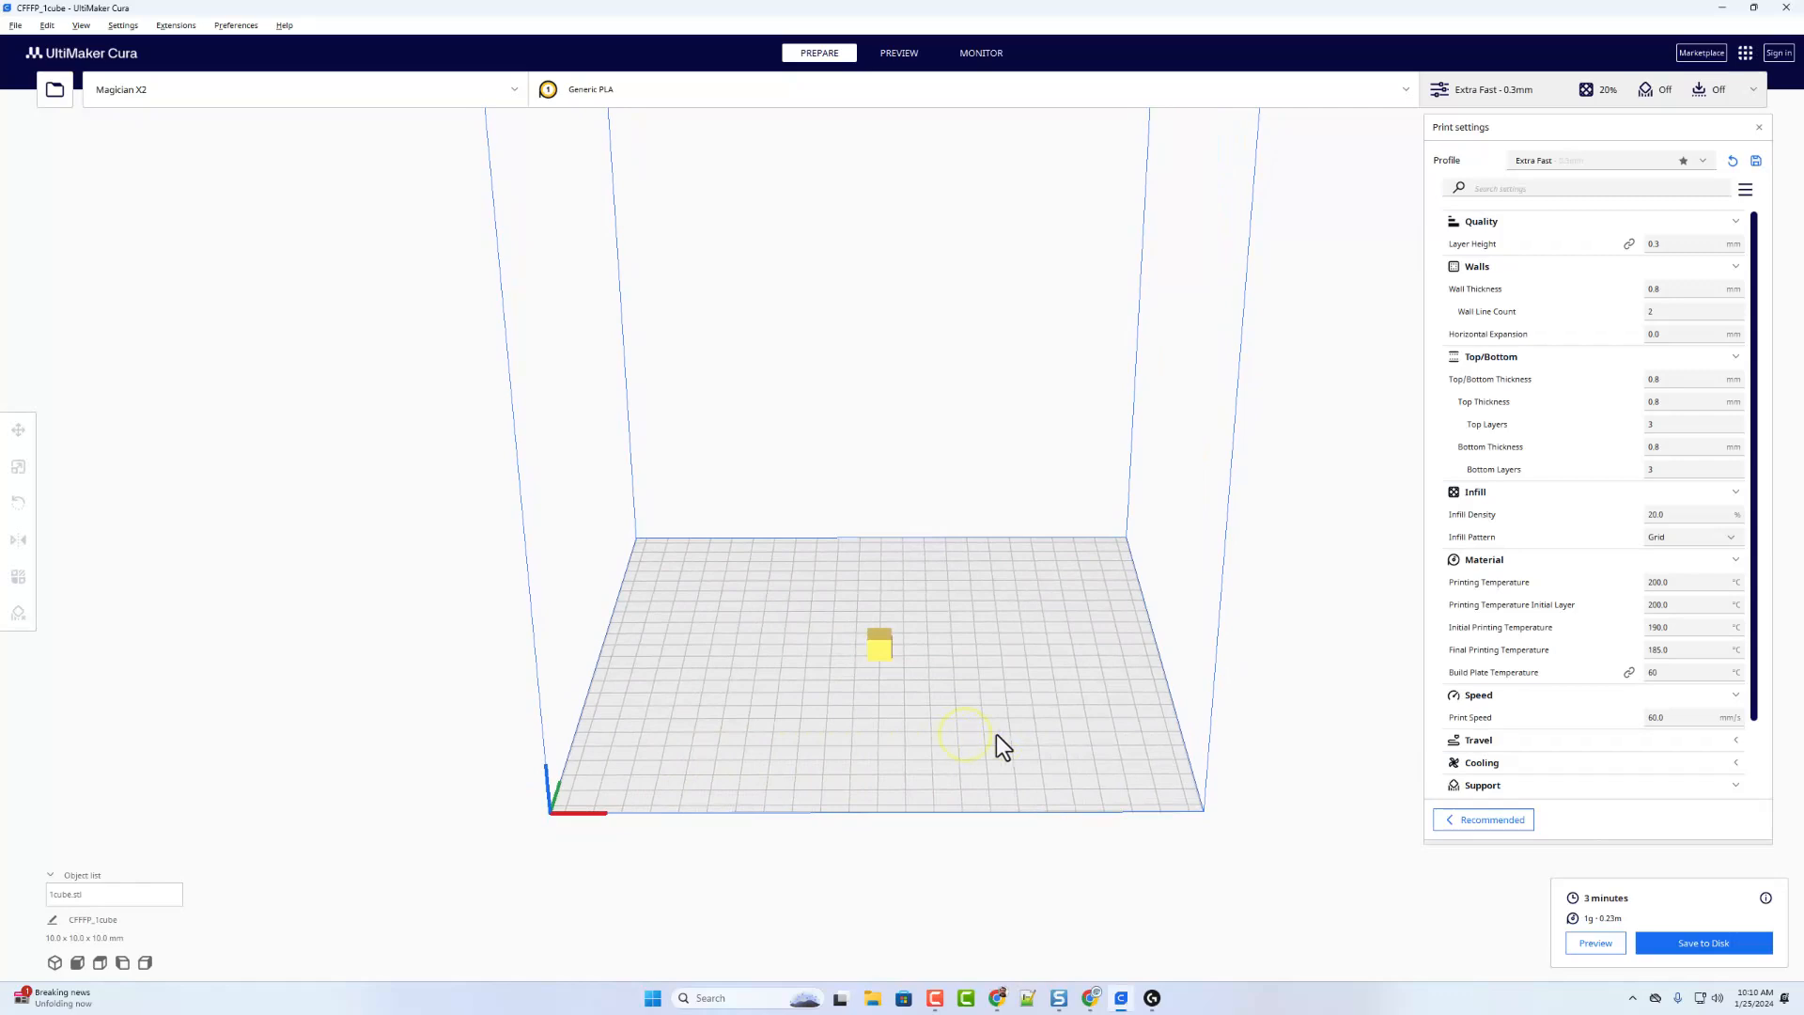
mouse_move(1599, 217)
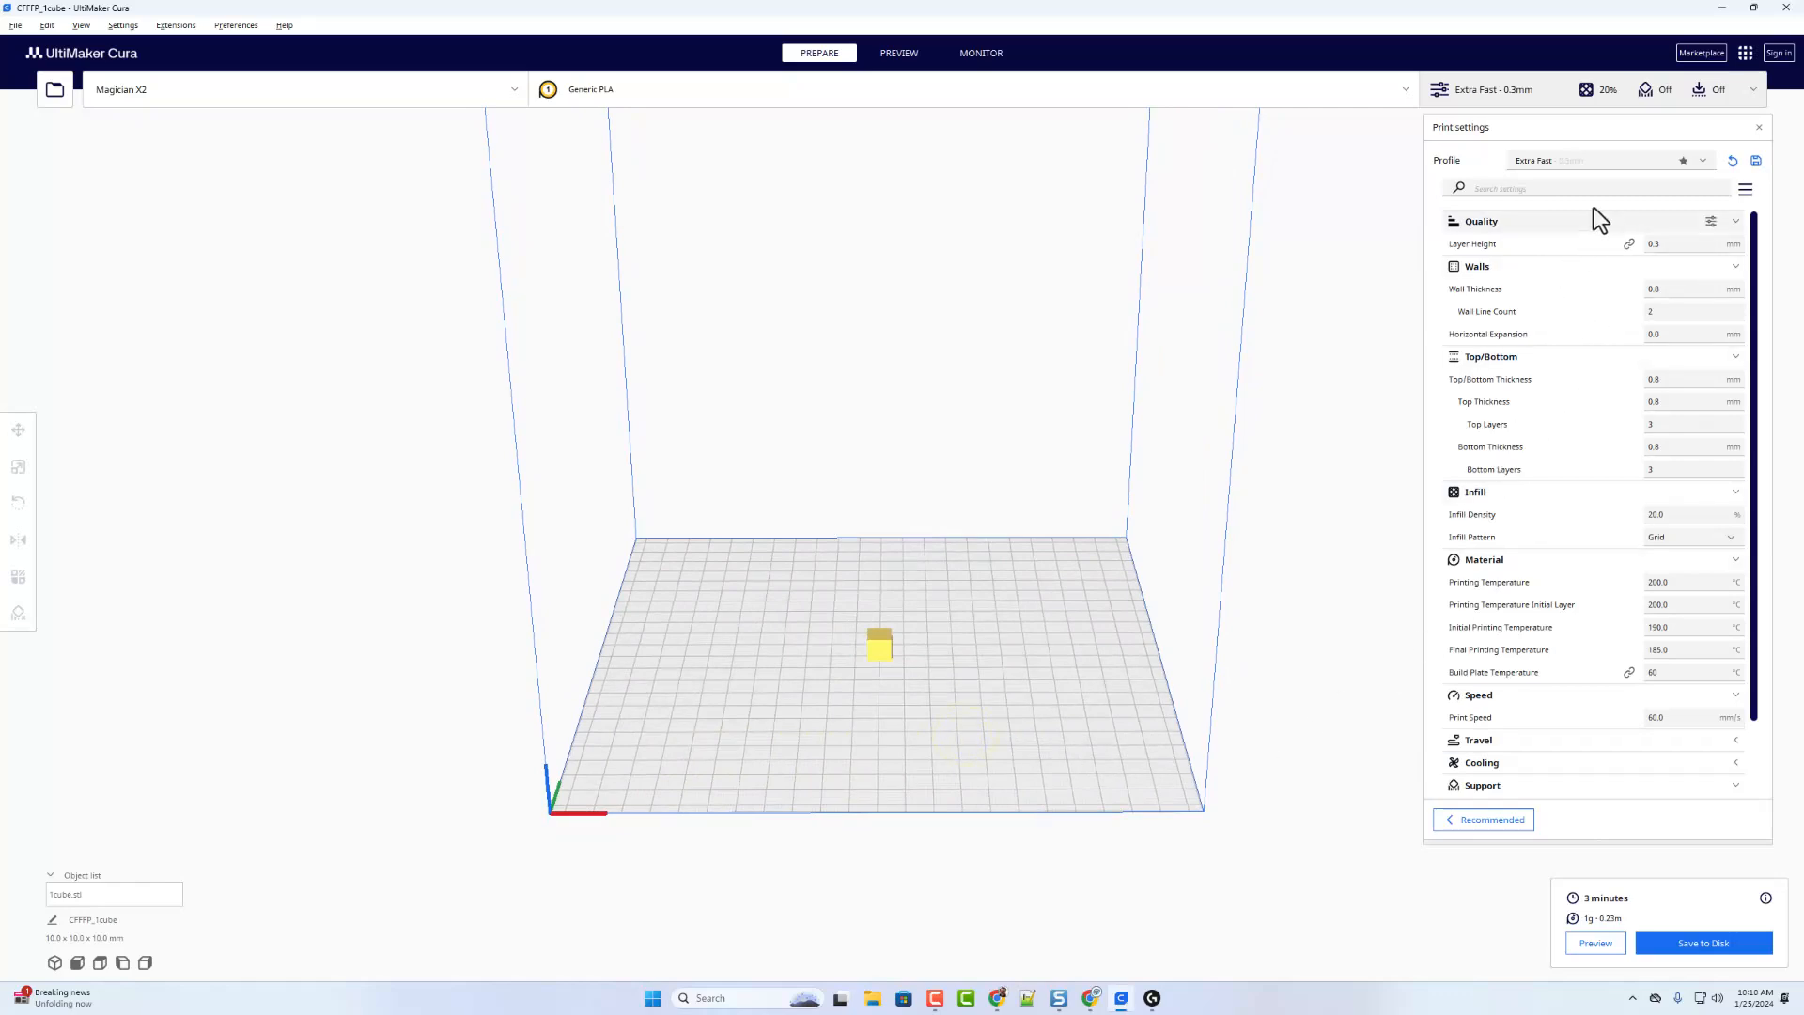
mouse_move(1657, 242)
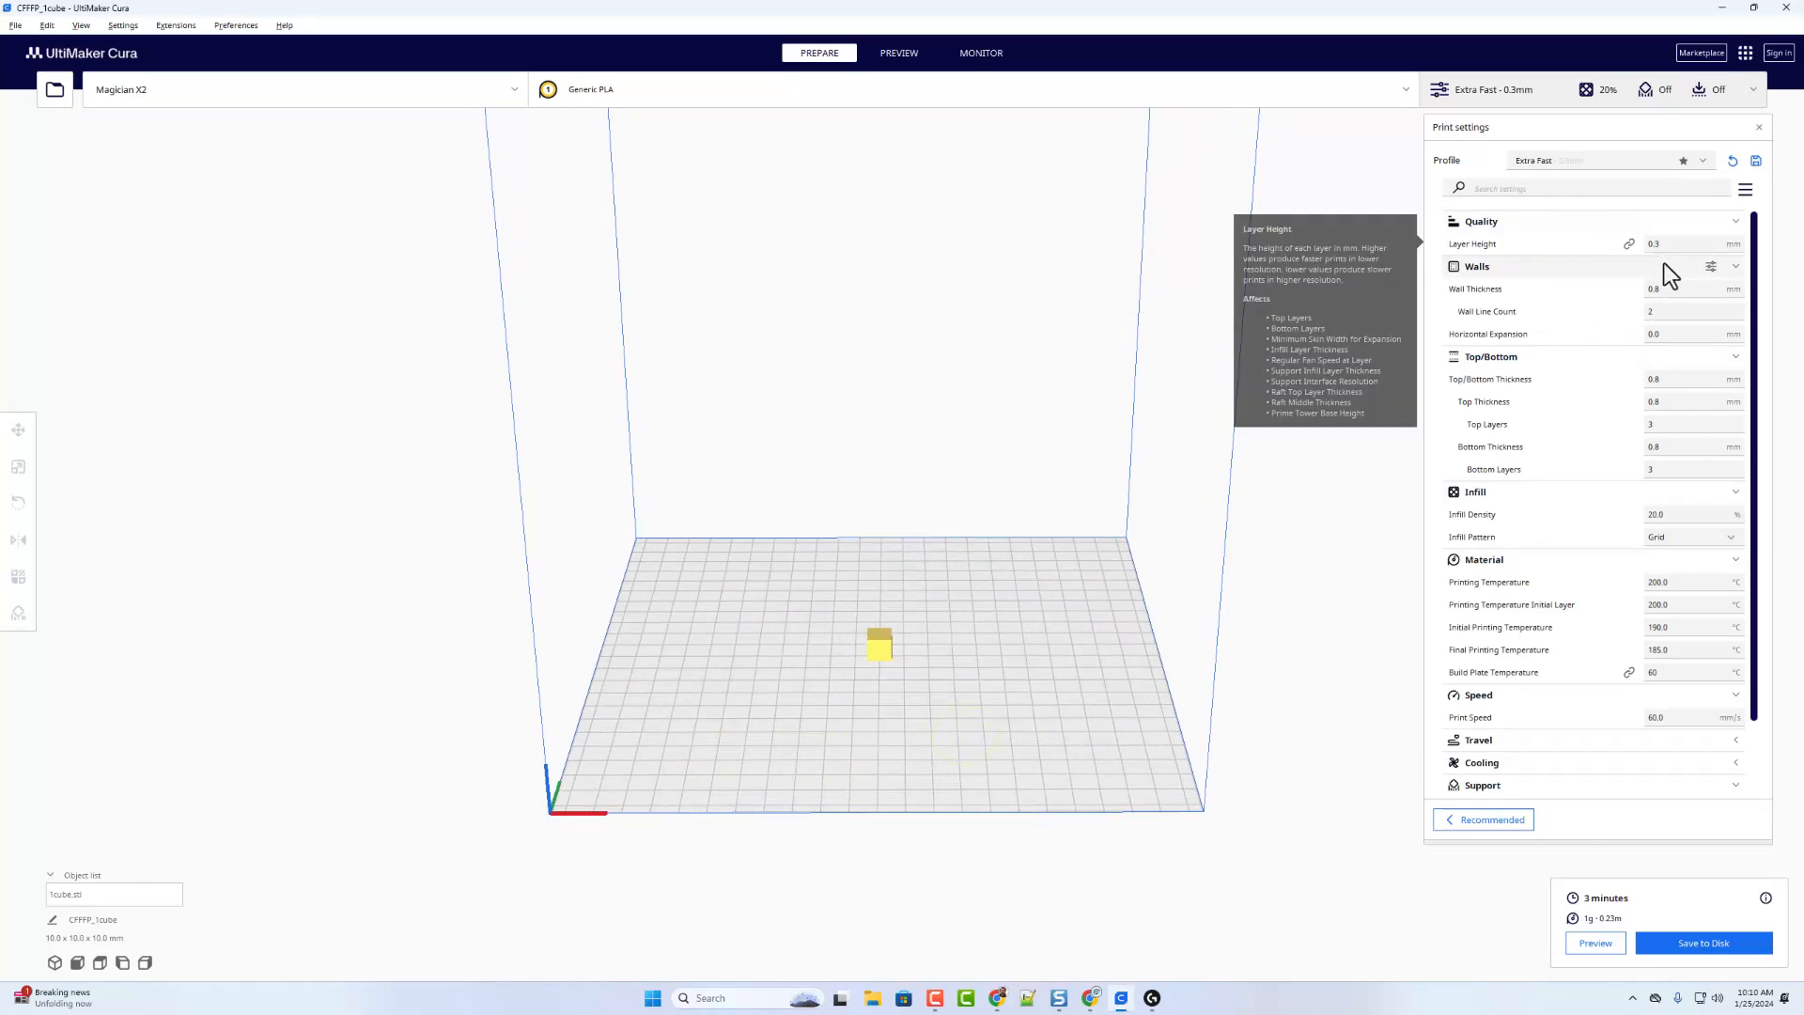
mouse_move(1609, 408)
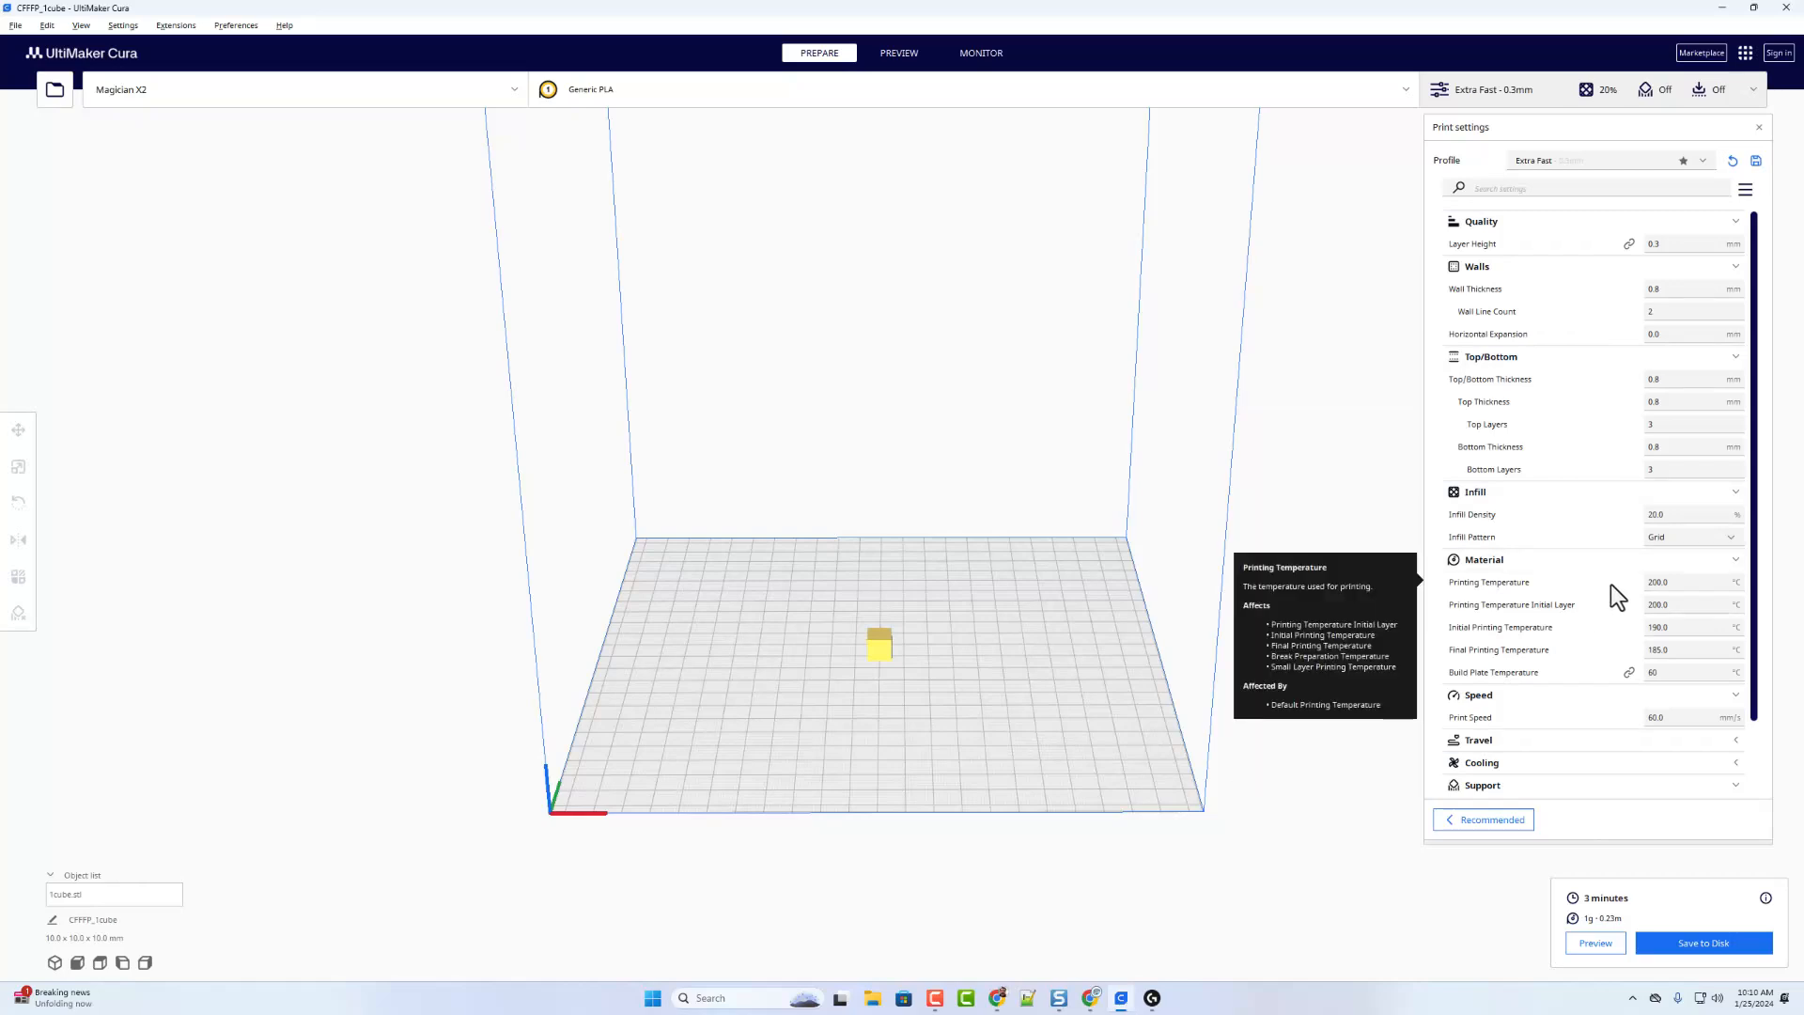
mouse_move(1618, 690)
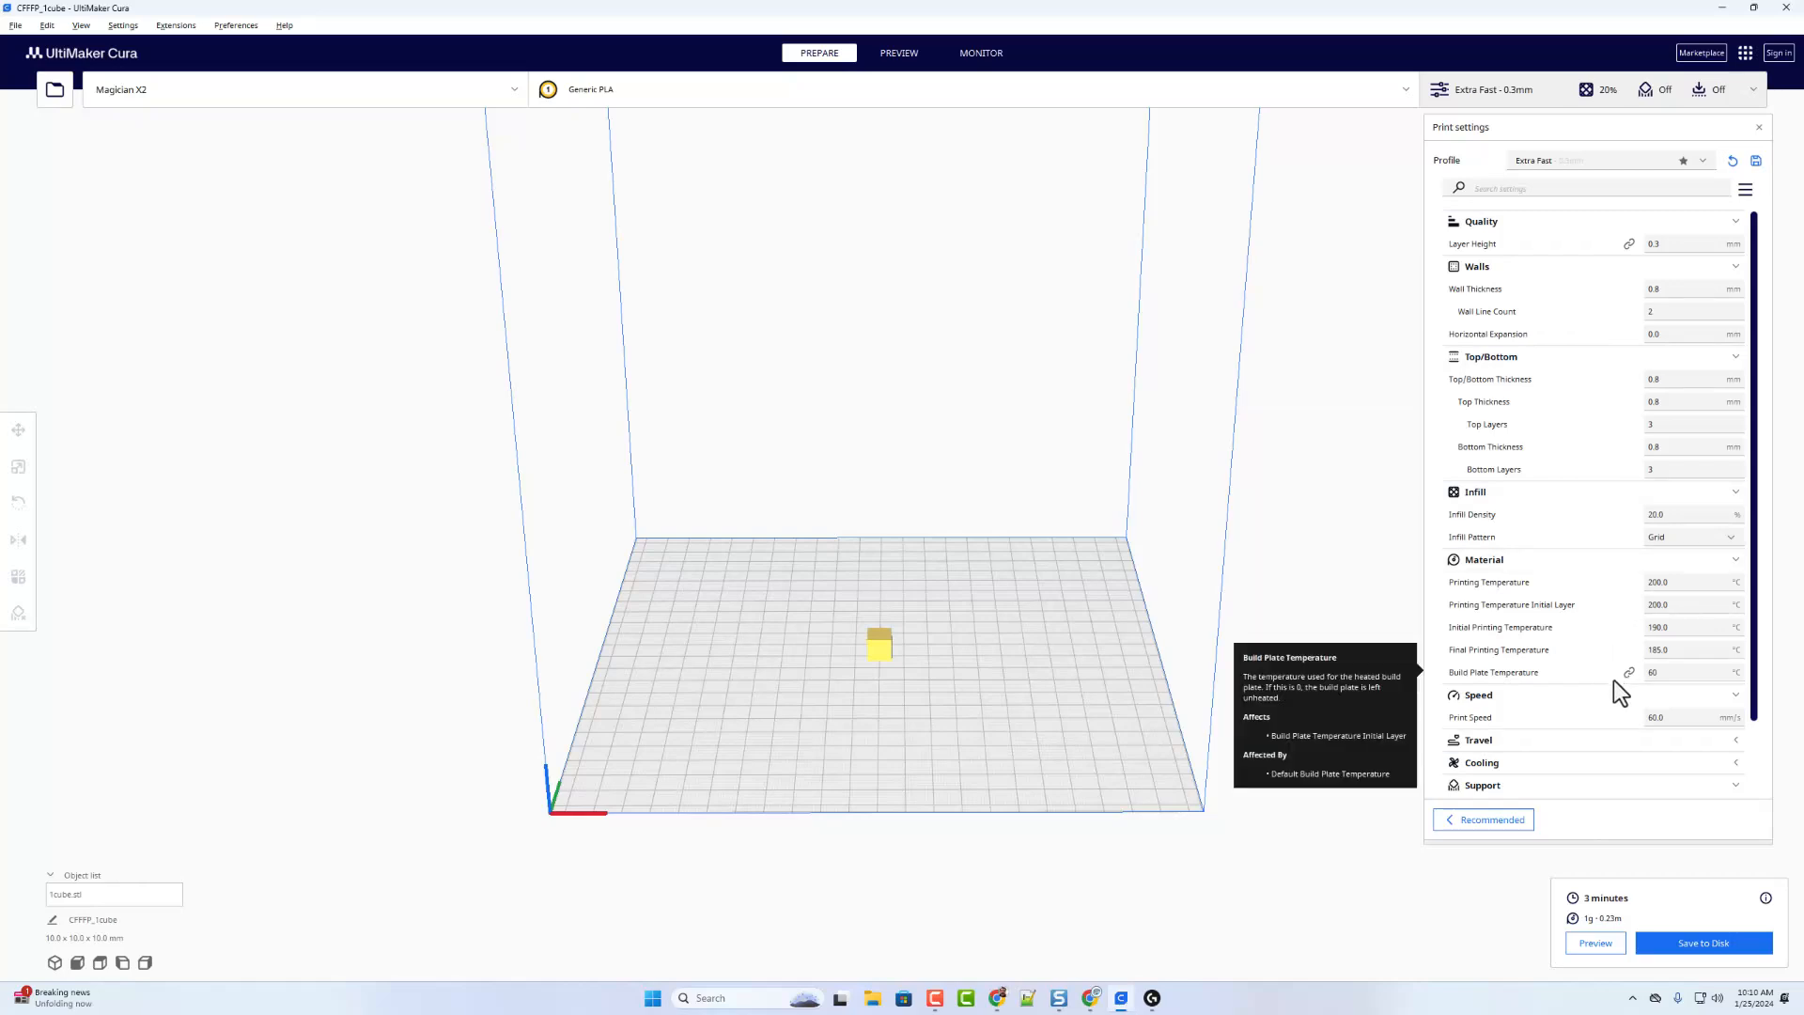
mouse_move(1604, 776)
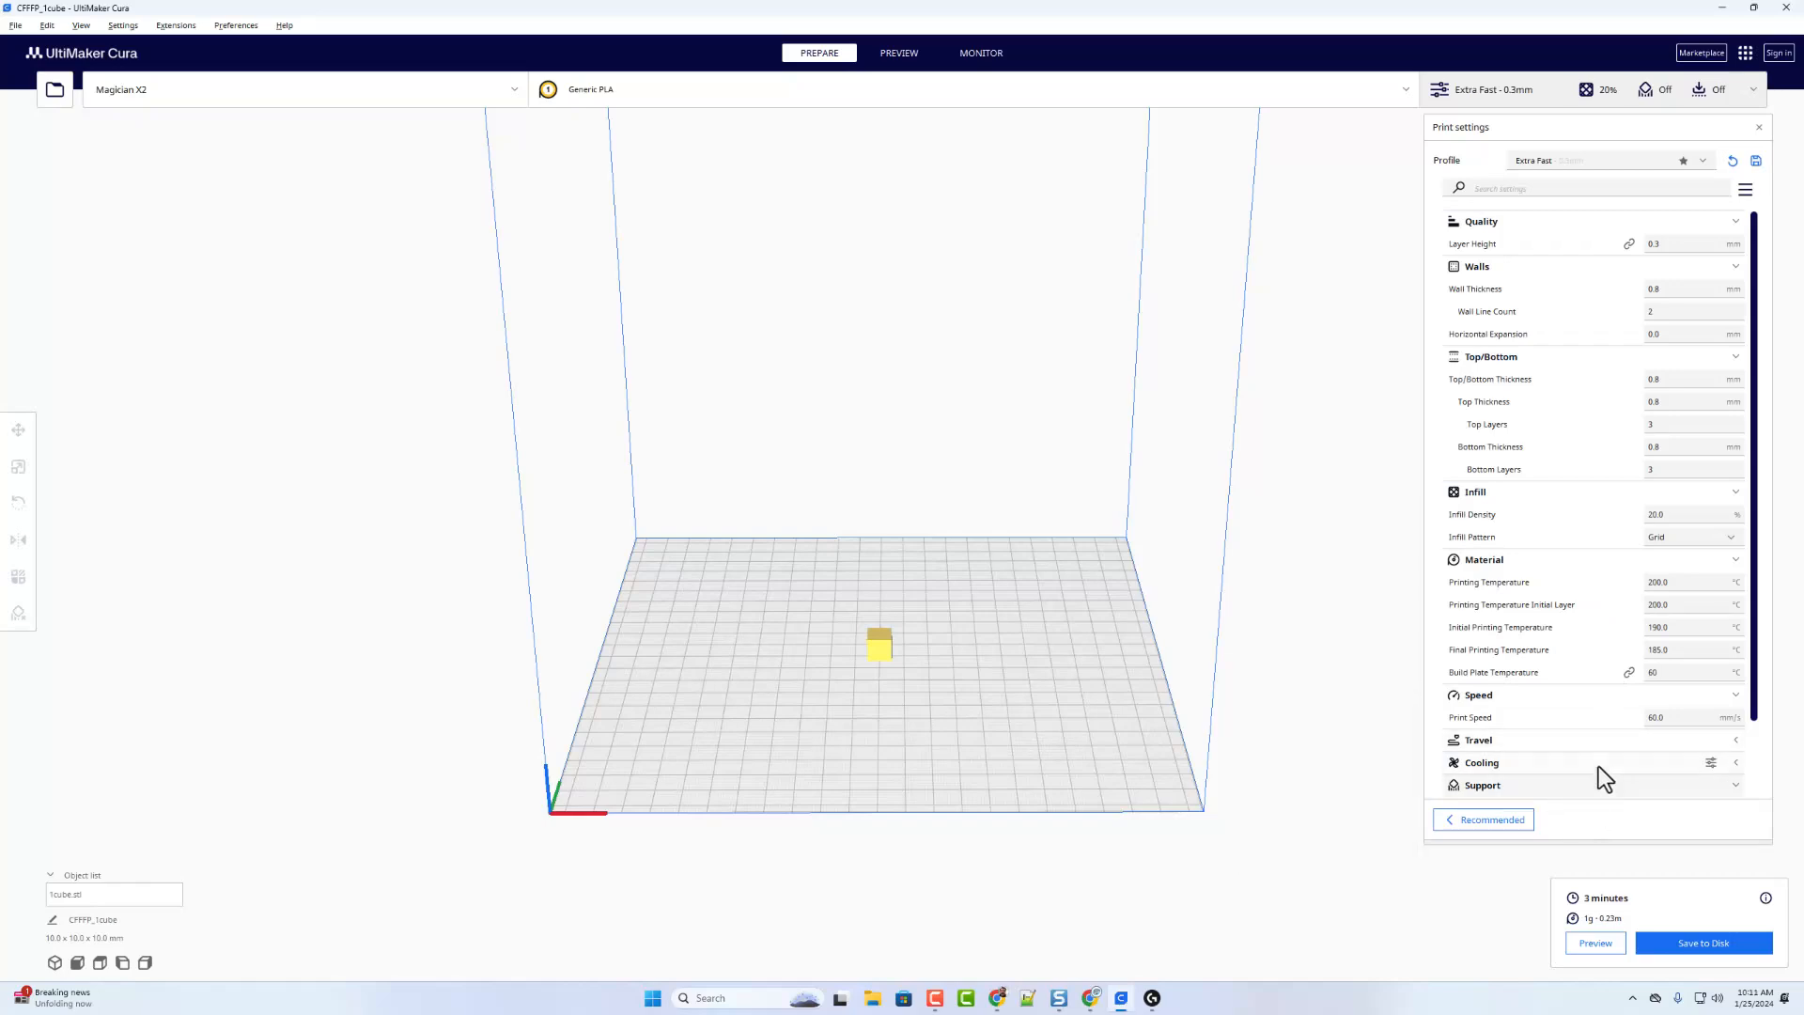
scroll("down", 3)
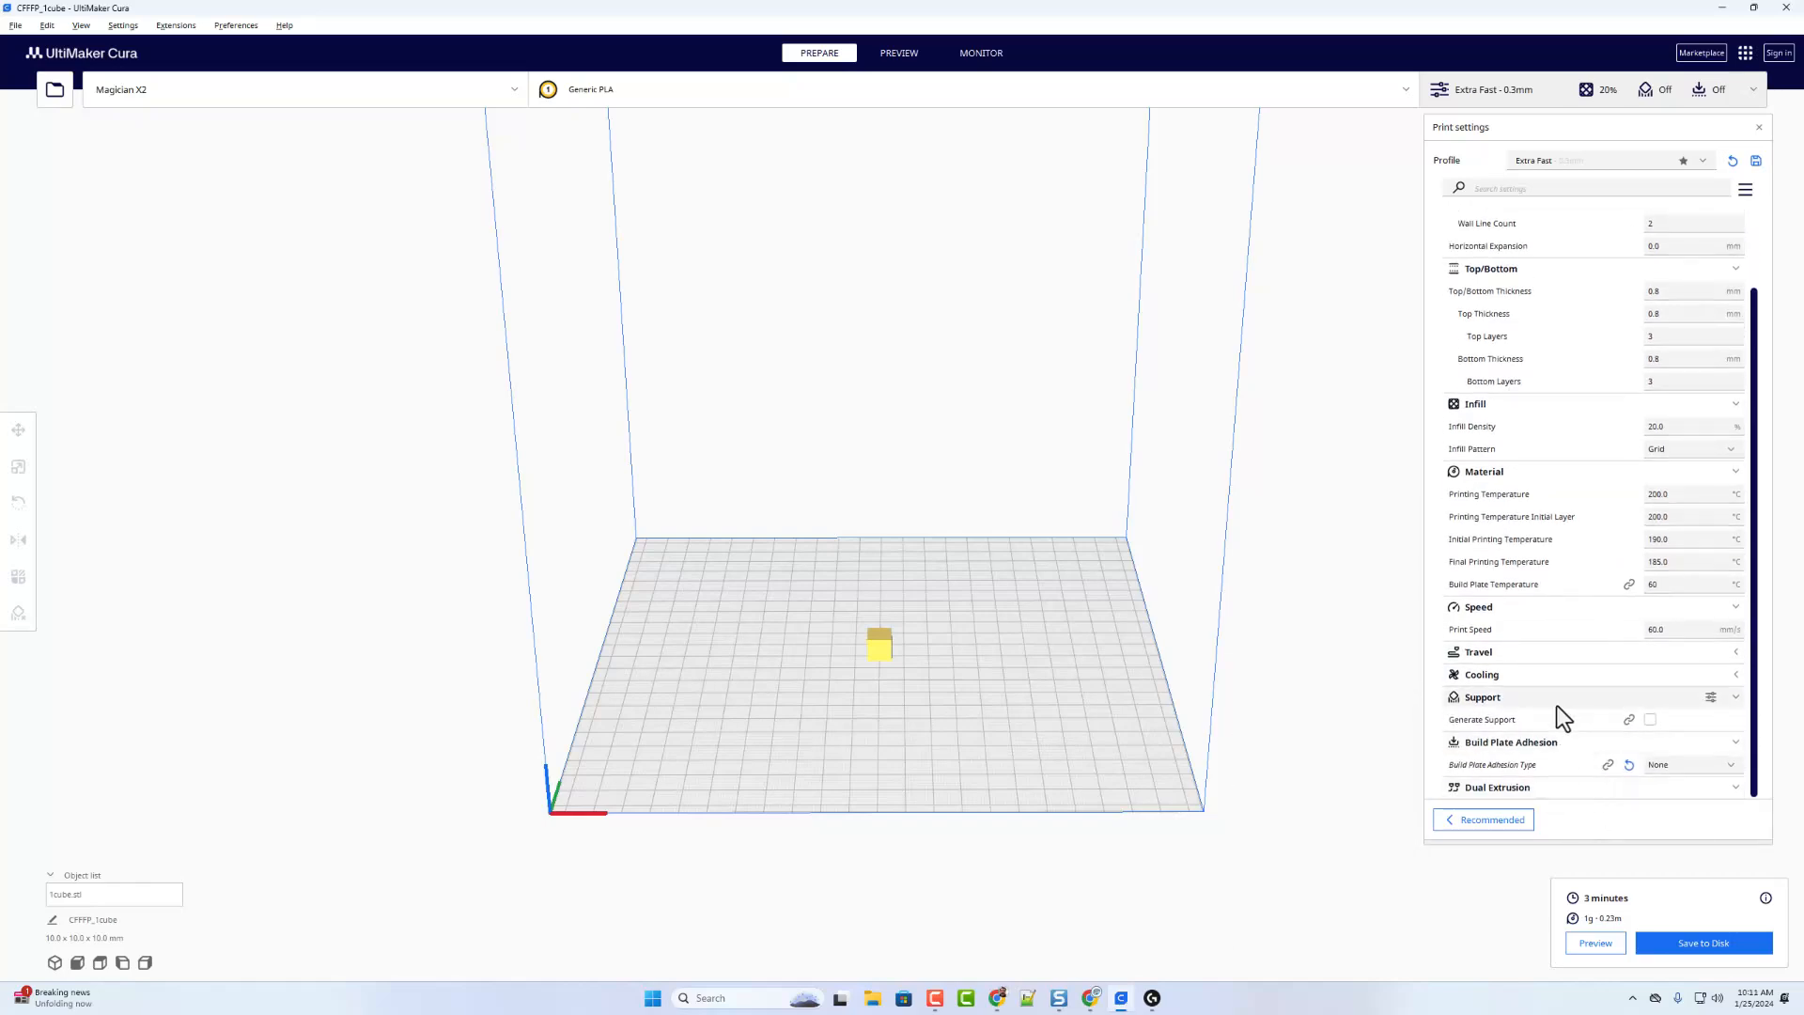